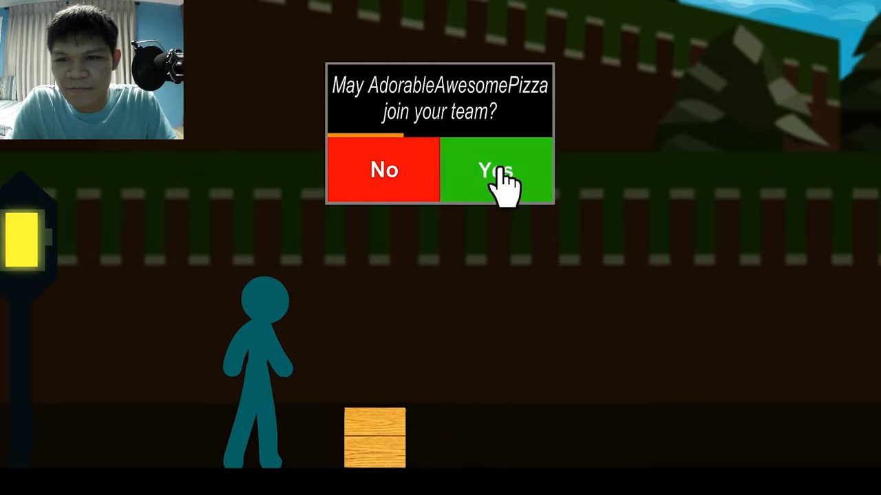
- Accept the new teammate's request to join the team with the green Yes button
left_click(498, 171)
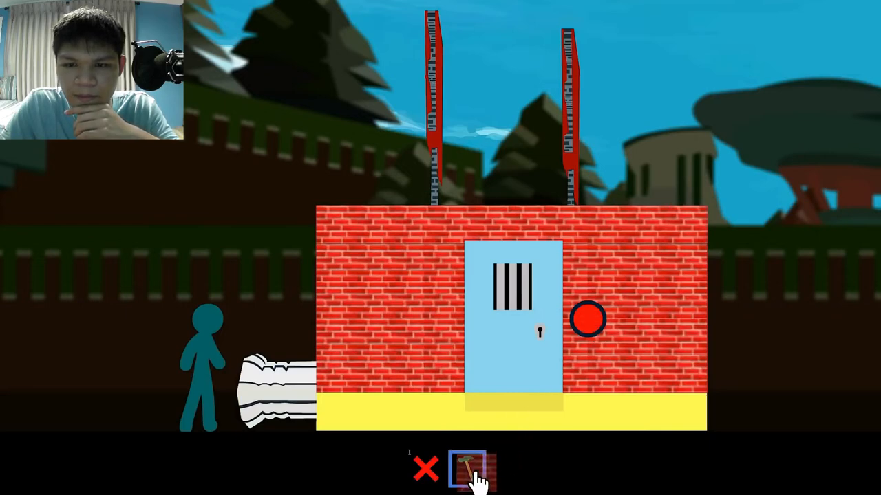
- Use the carried inventory item while standing beside the red brick jail building
left_click(471, 471)
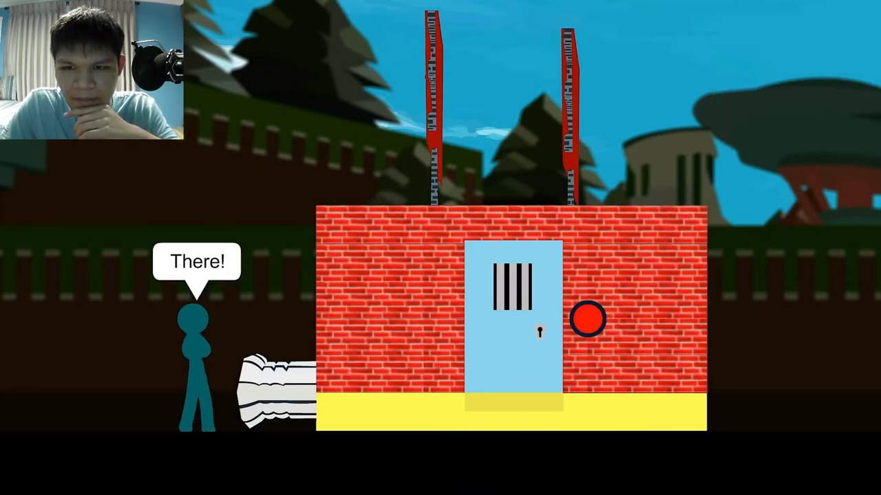